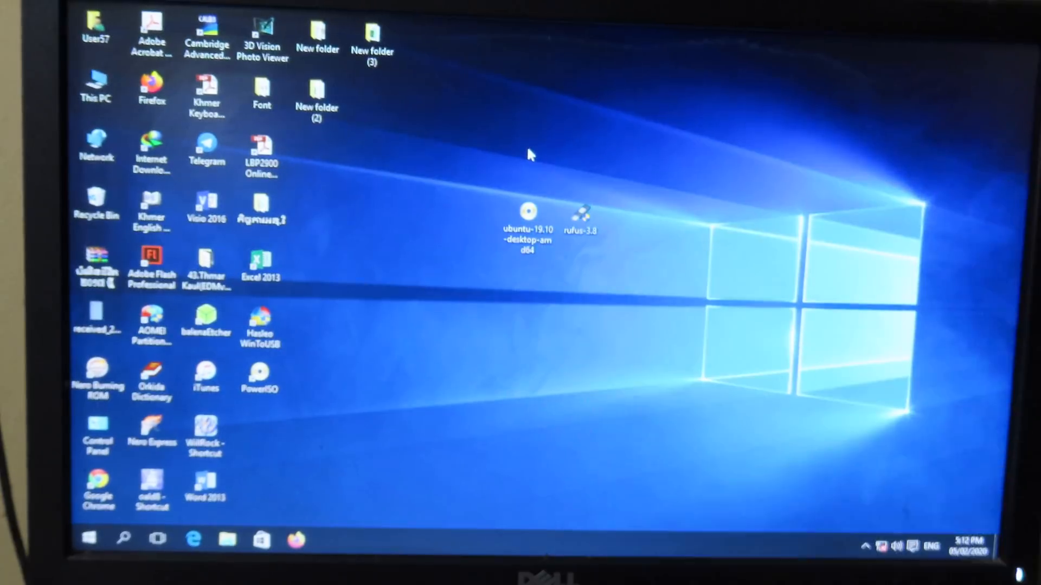
pyautogui.moveTo(537, 187)
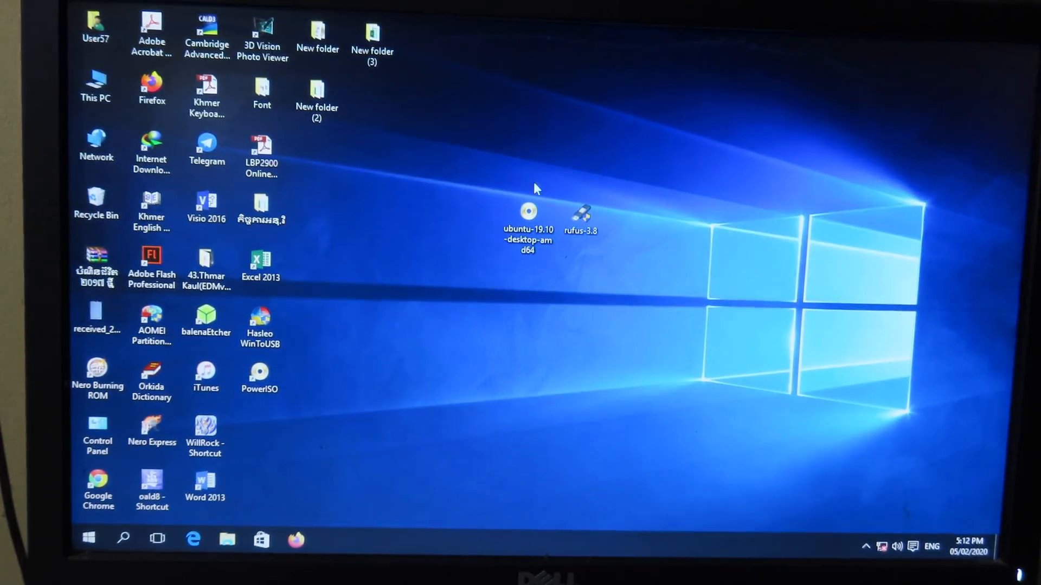